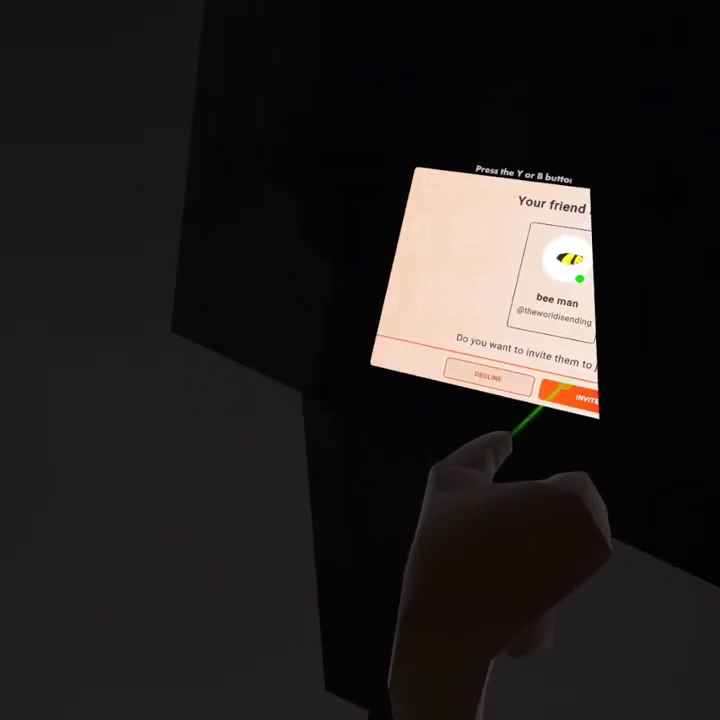
# Confirm the invite for friend 'bee man' using the orange INVITE button.
pyautogui.click(590, 405)
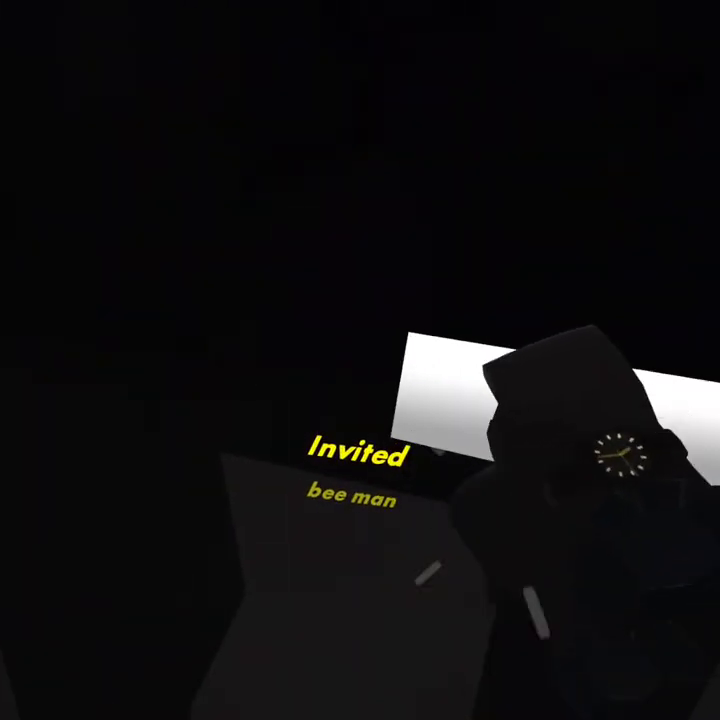